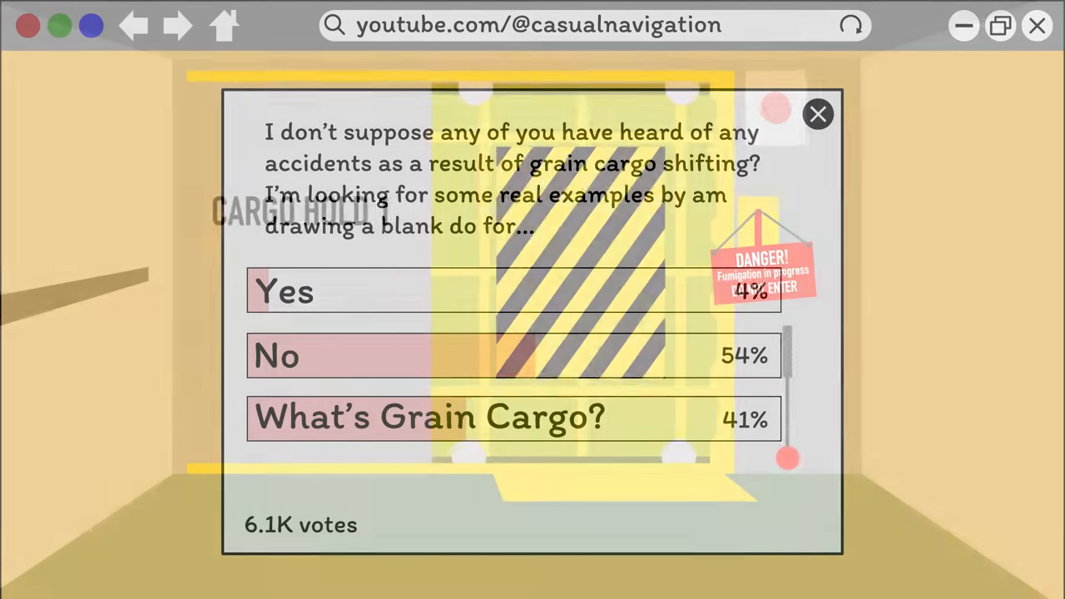
left_click(818, 114)
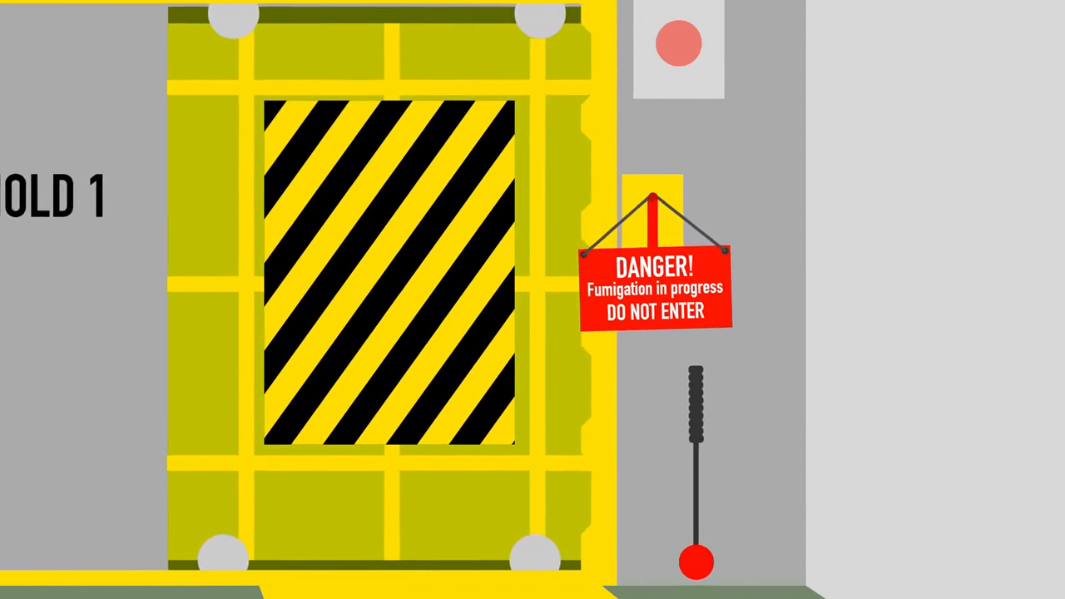